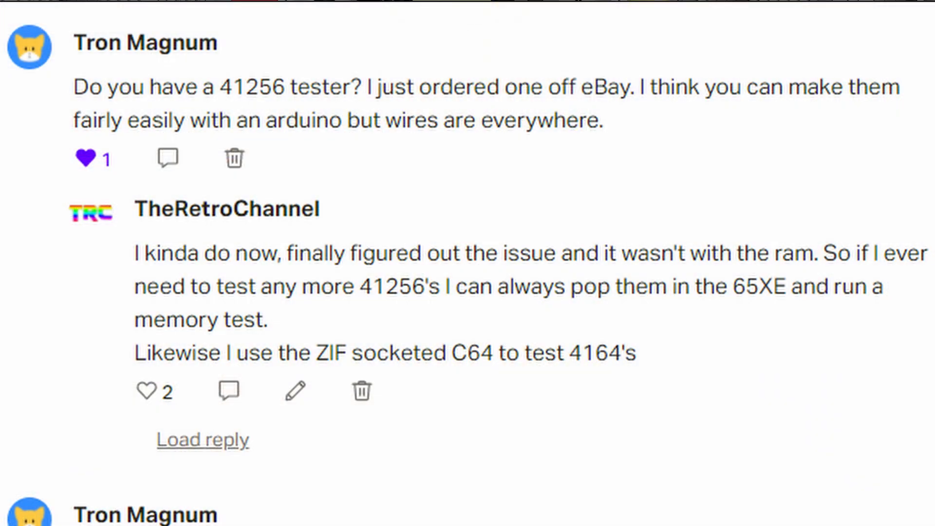
scroll("down", 3)
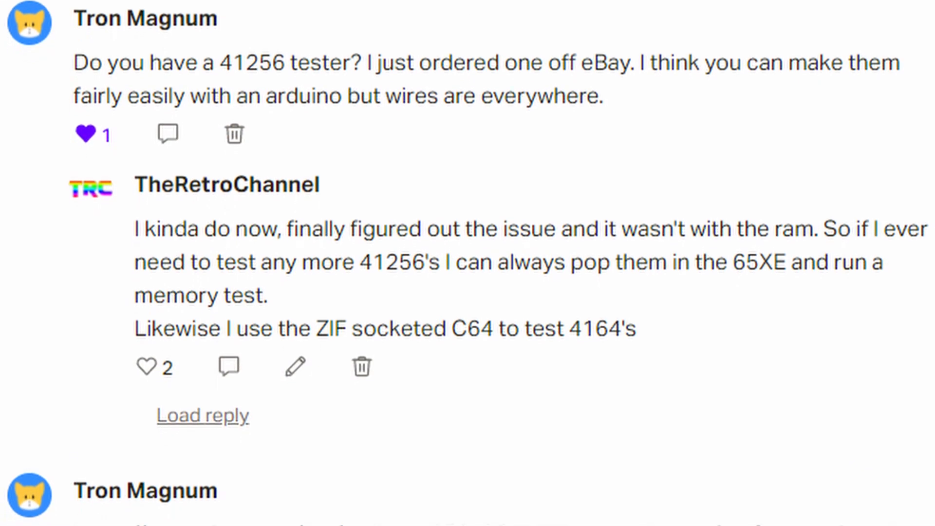
scroll("down", 3)
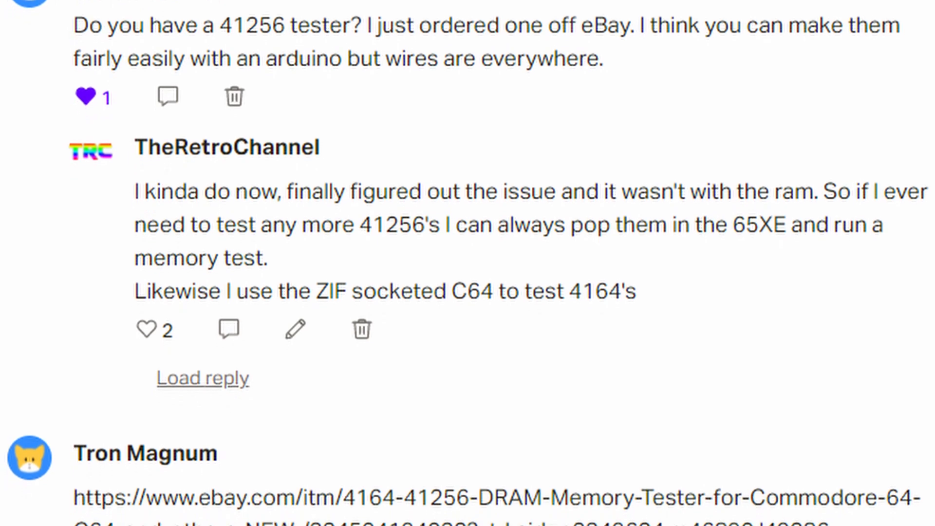
scroll("down", 3)
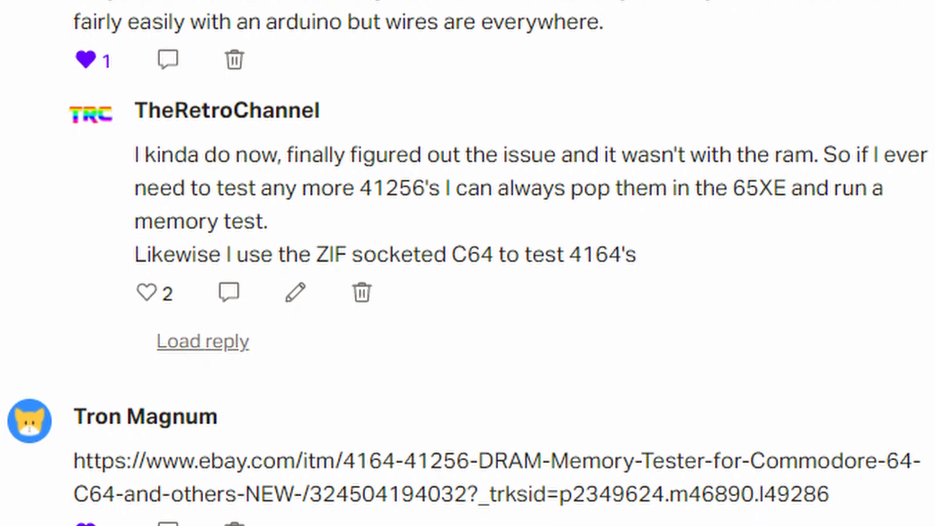